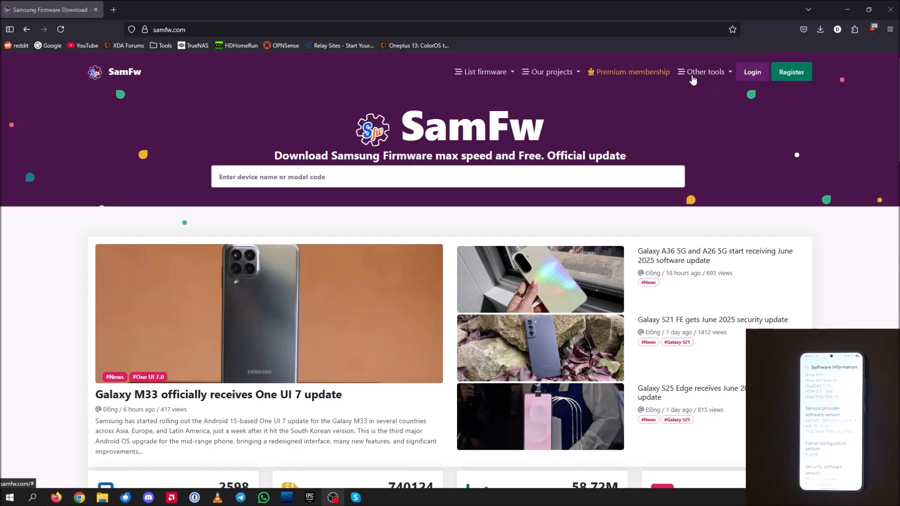
Reach SamFw's Download Odin all versions page via the Other tools menu
click(702, 72)
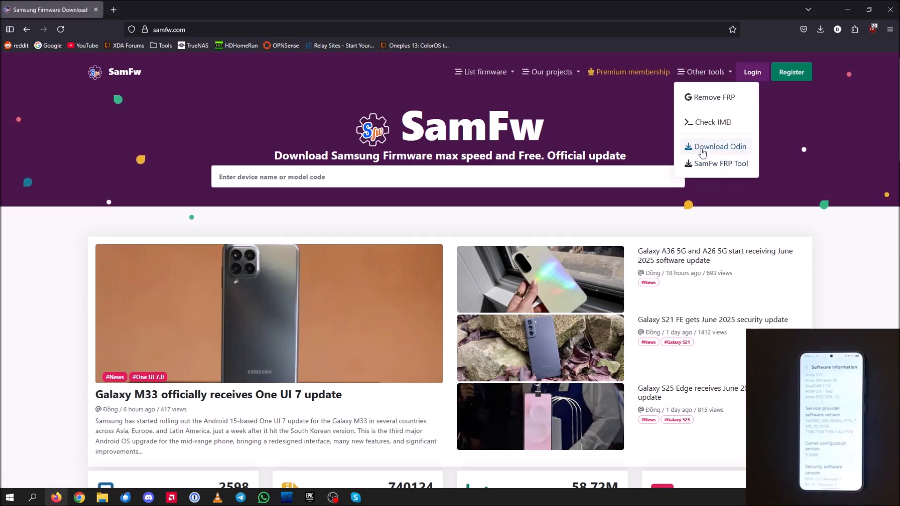
click(719, 146)
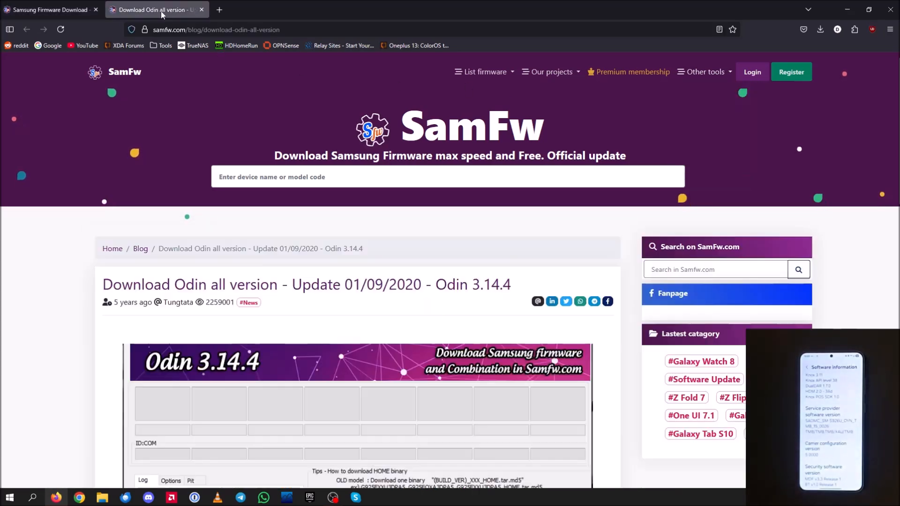
scroll(down, 3)
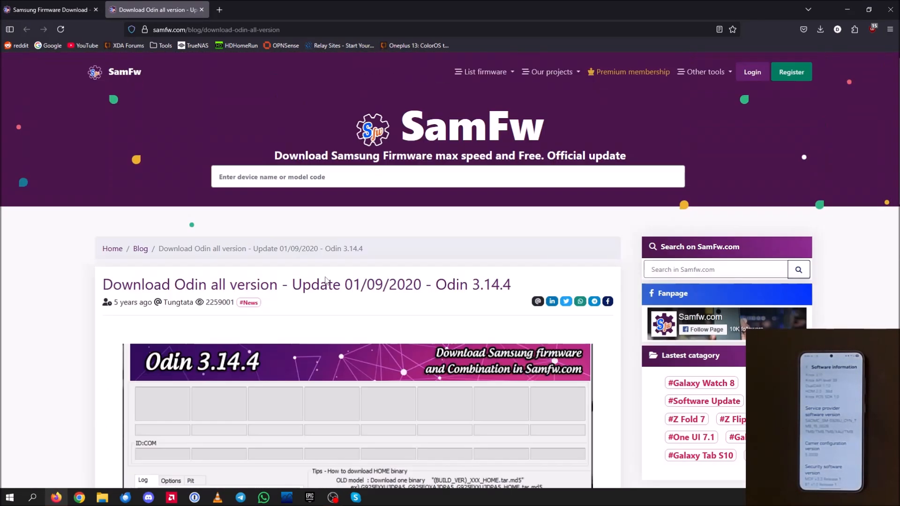
scroll(down, 3)
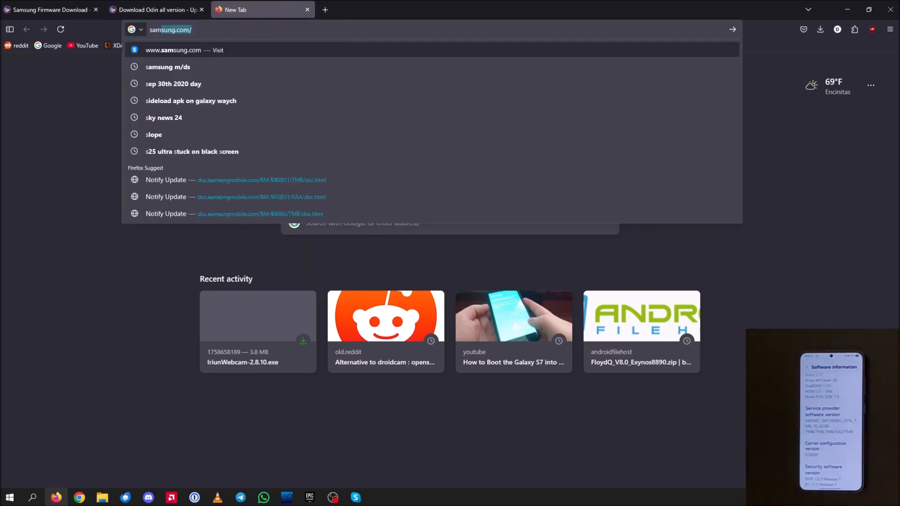
Search Google for 'samsung usb drivers', open the Samsung Android USB Driver result, then return to Odin and the downloads folder
text(samsung usb)
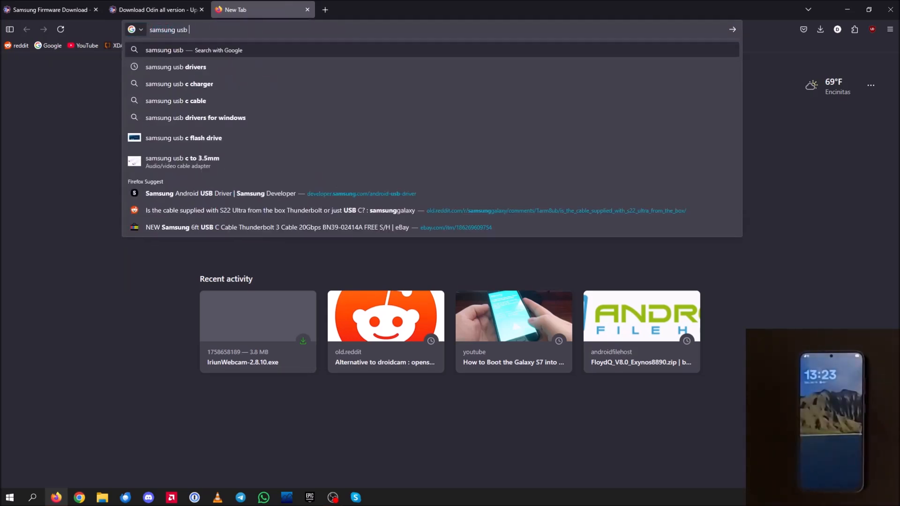
text(drivers)
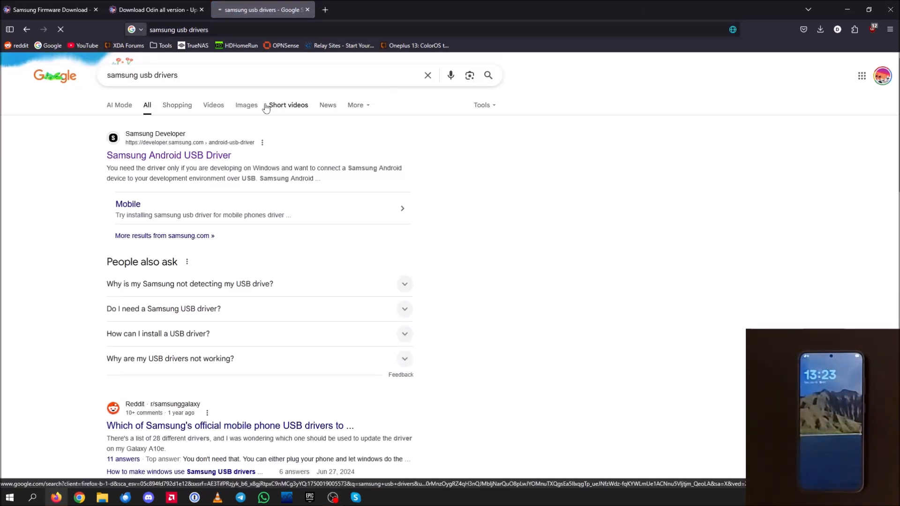
click(168, 155)
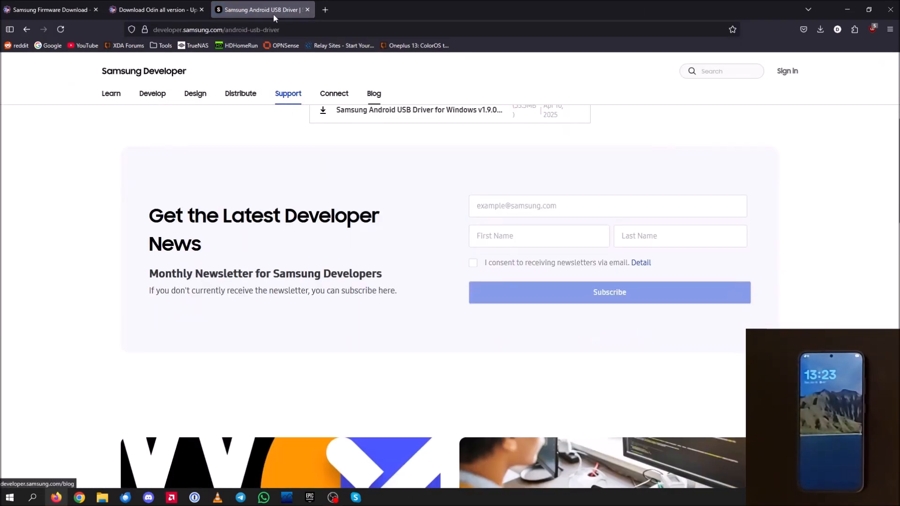
click(154, 10)
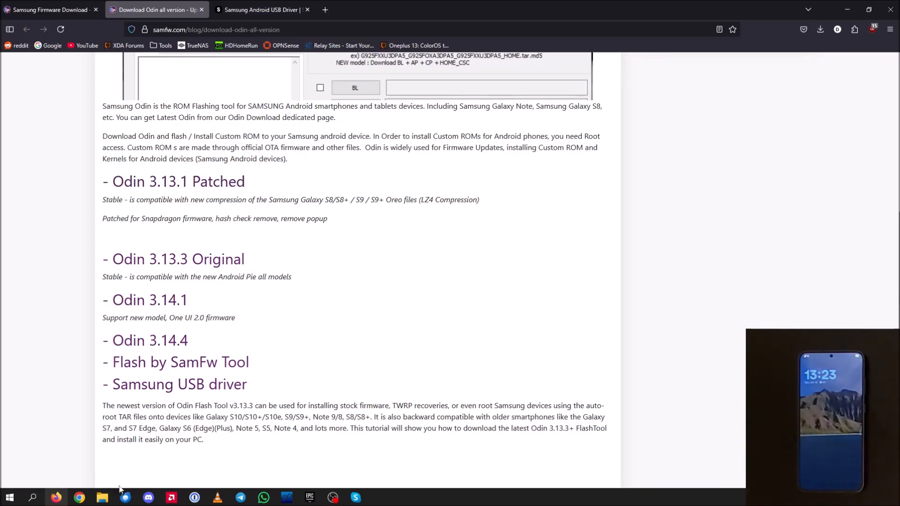
click(102, 497)
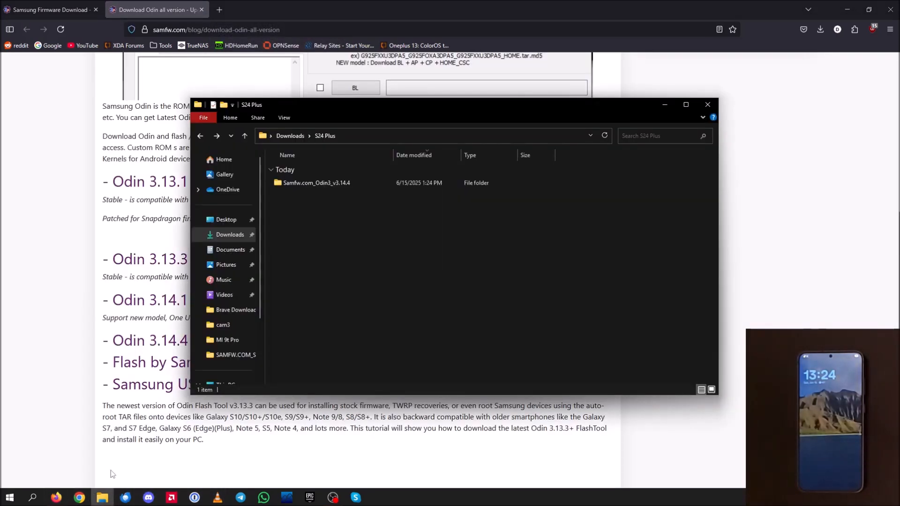
Launch Odin3_v3.14.4_Samfw.com.exe from the Samfw.com_Odin3_v3.14.4 folder in Downloads > S24 Plus
right_click(316, 183)
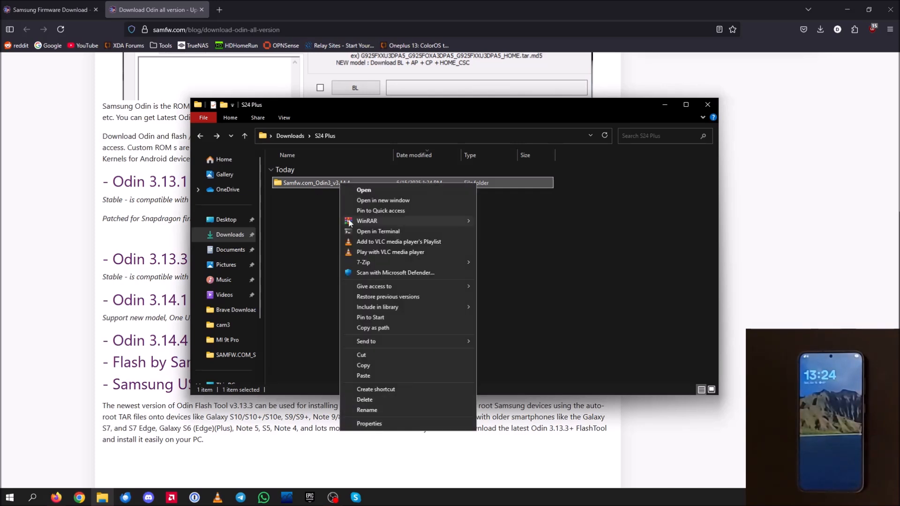
mouse_move(431, 355)
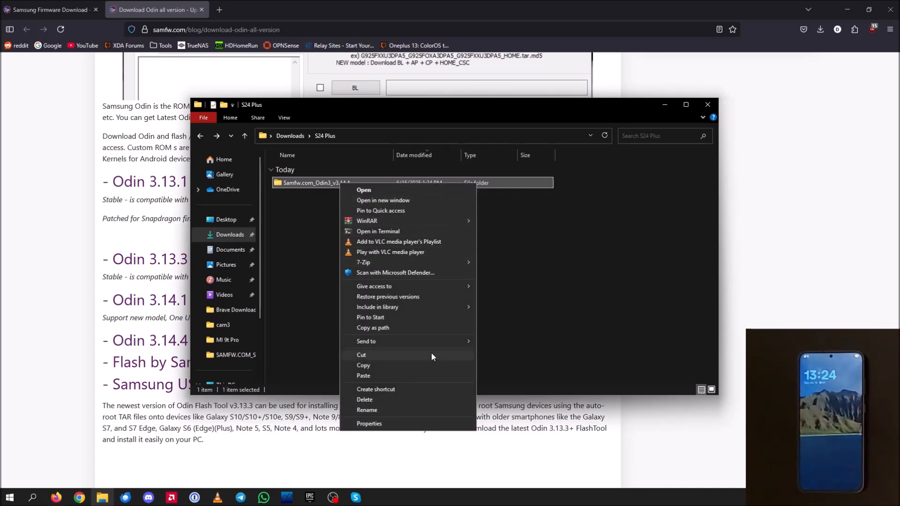
mouse_move(364, 263)
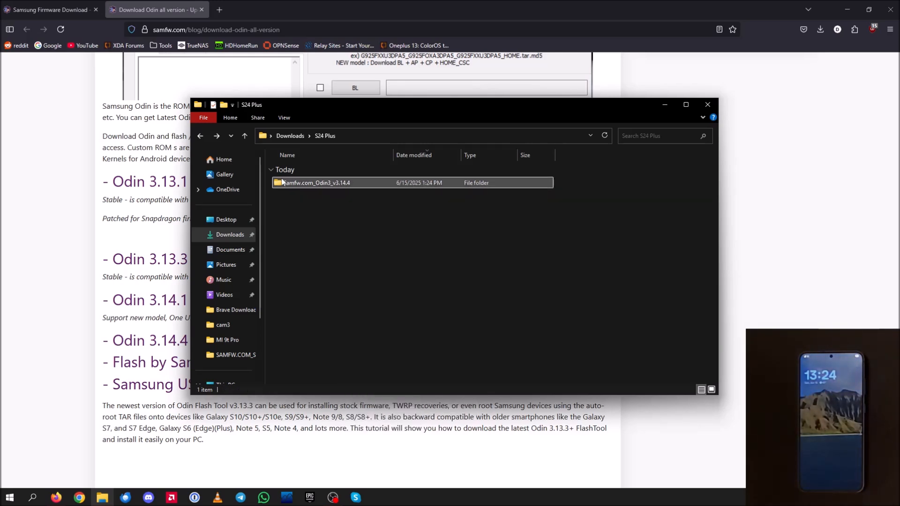
mouse_move(316, 182)
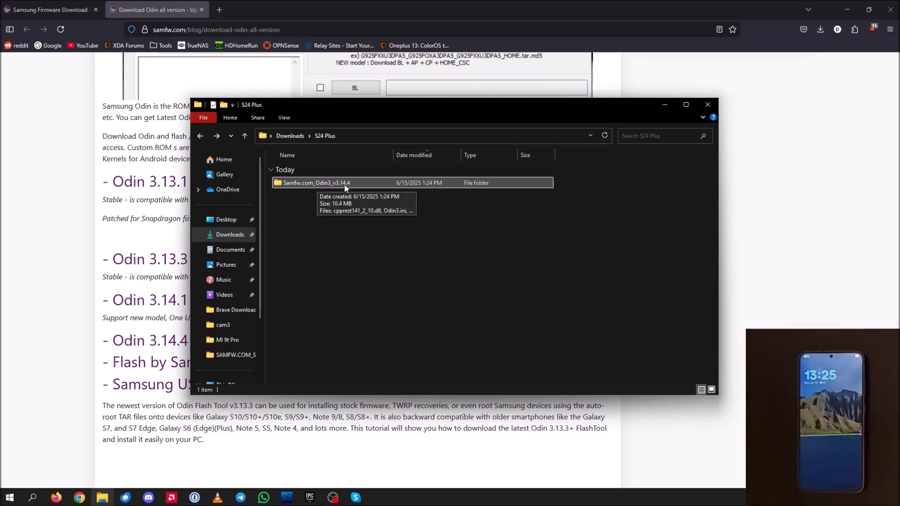
double_click(315, 183)
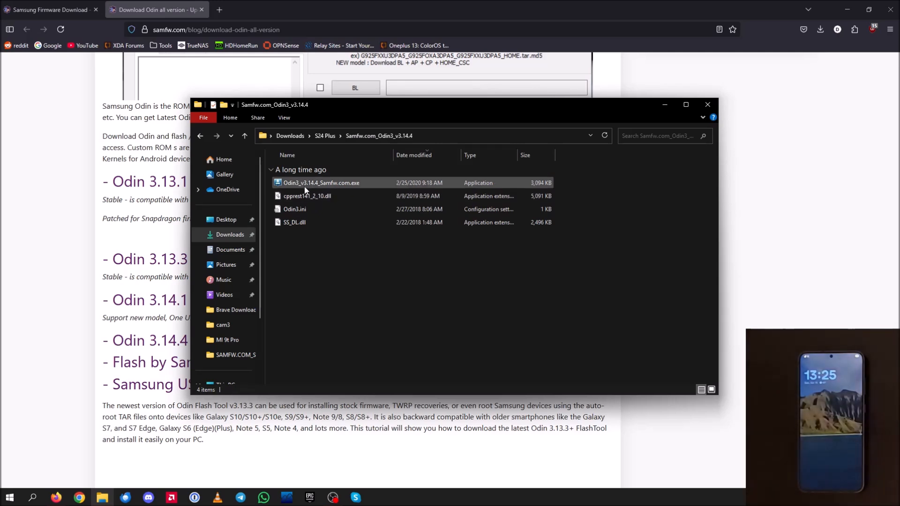
double_click(320, 183)
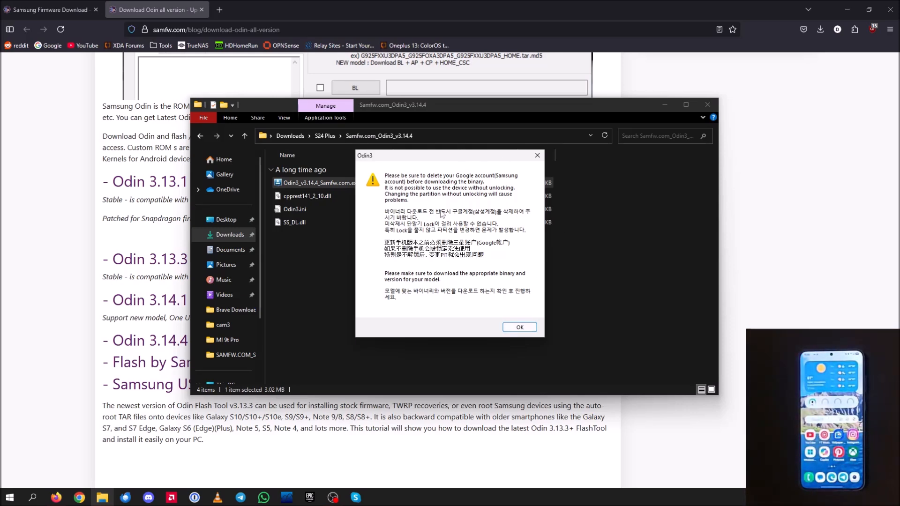
mouse_move(505, 341)
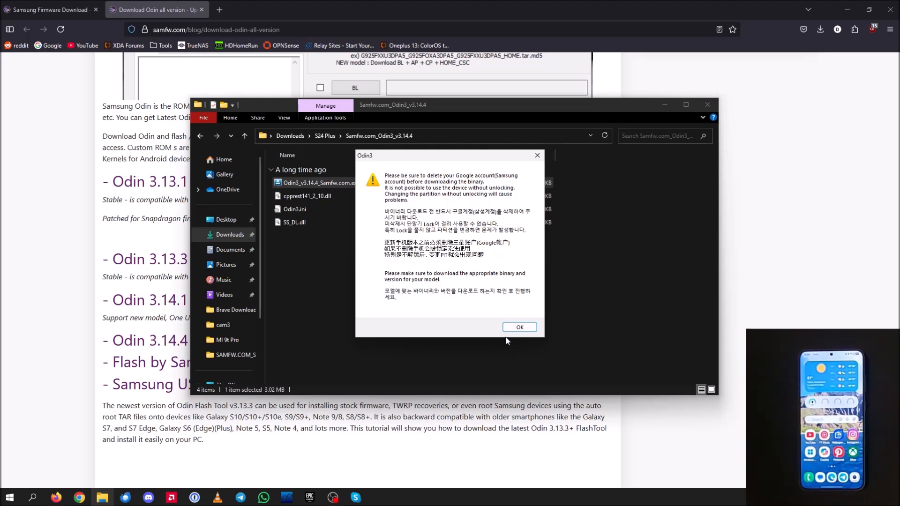
Dismiss Odin3's Google-account-deletion startup warning with OK
click(518, 328)
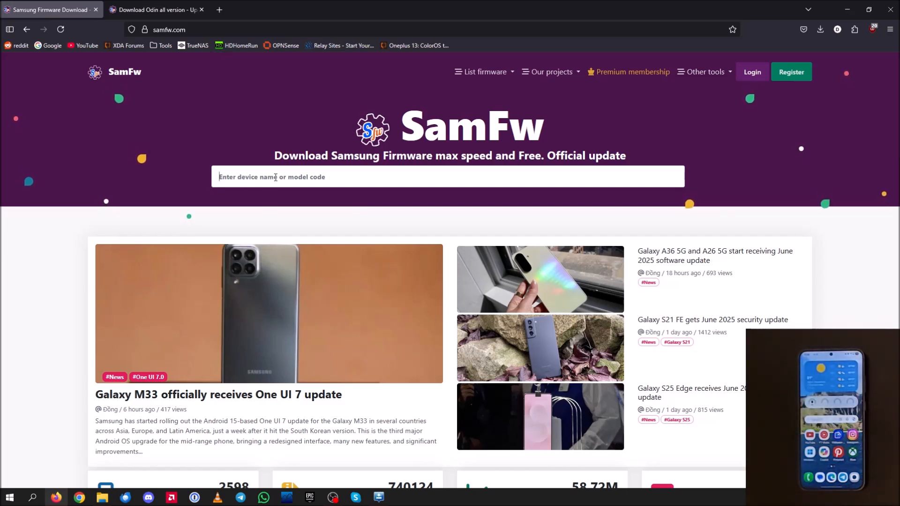
Search SamFw for SM-S926U and pick the SM-S926U1 Galaxy S24+ model
text(Sm)
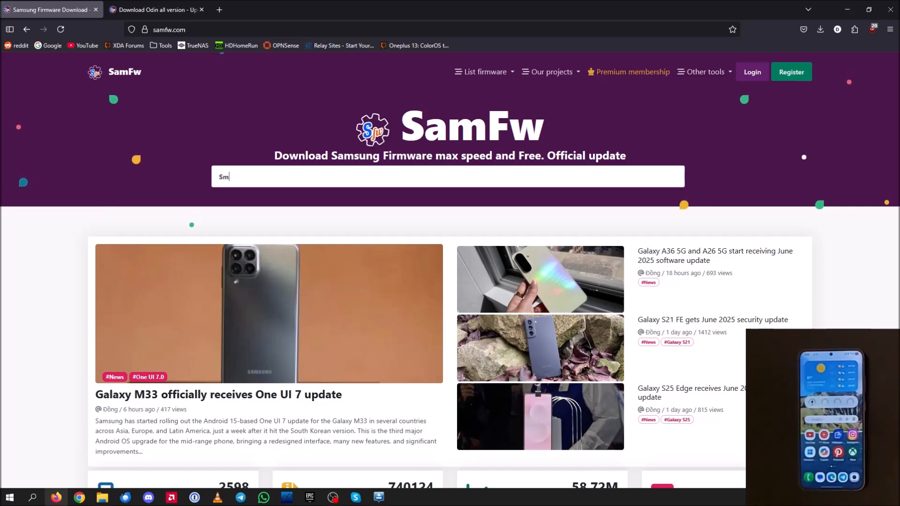
text(M-S926U)
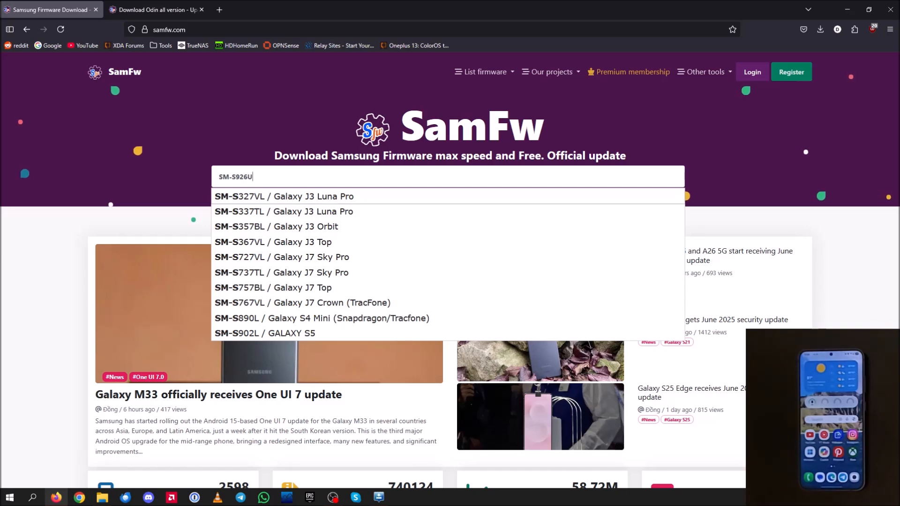
text(SM-S926U)
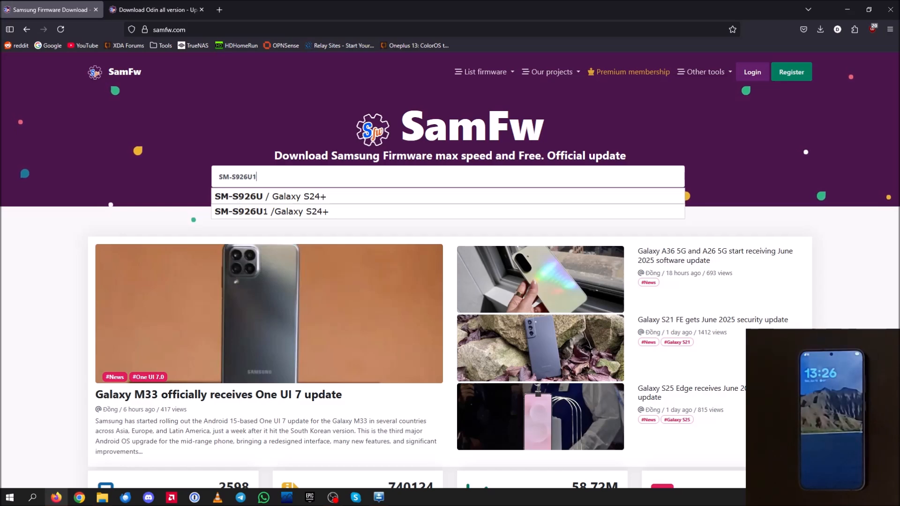
click(271, 211)
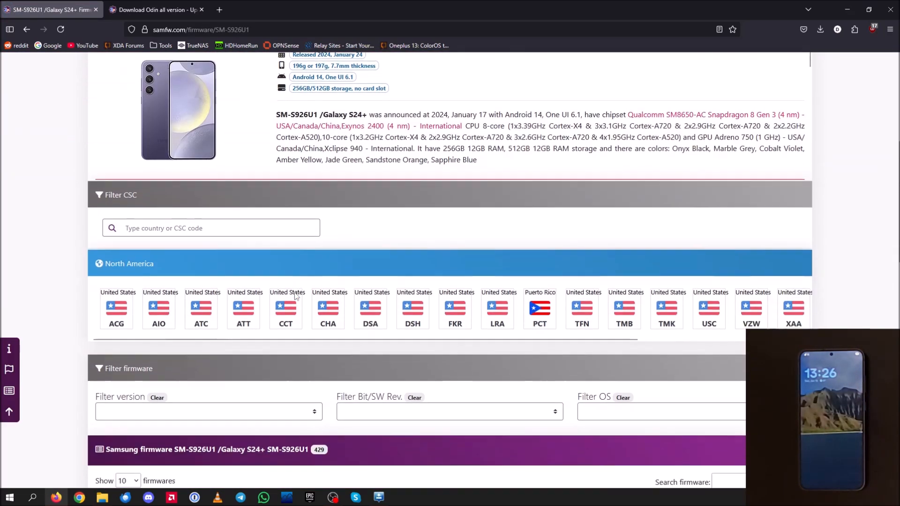
Filter to the XAA CSC region and open the S926U1UES4BYE4 firmware download page
scroll(down, 3)
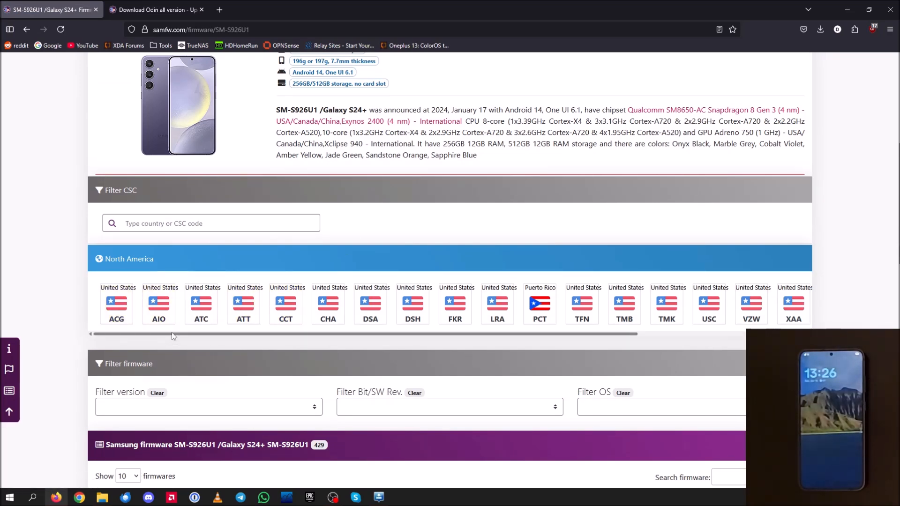
scroll(right, 3)
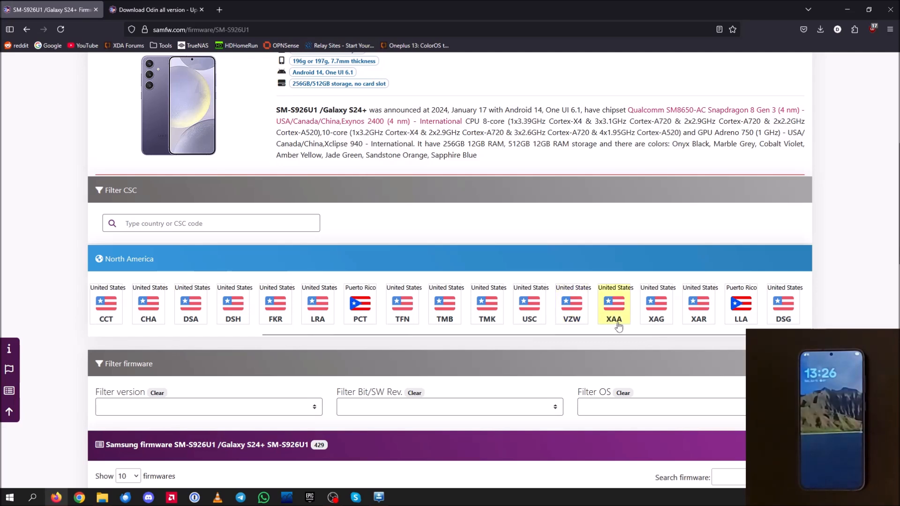
mouse_move(613, 319)
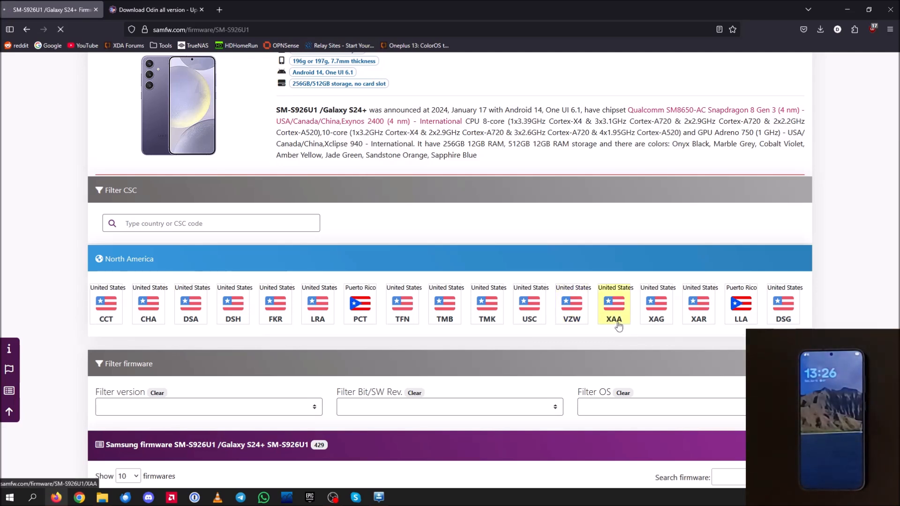
click(613, 304)
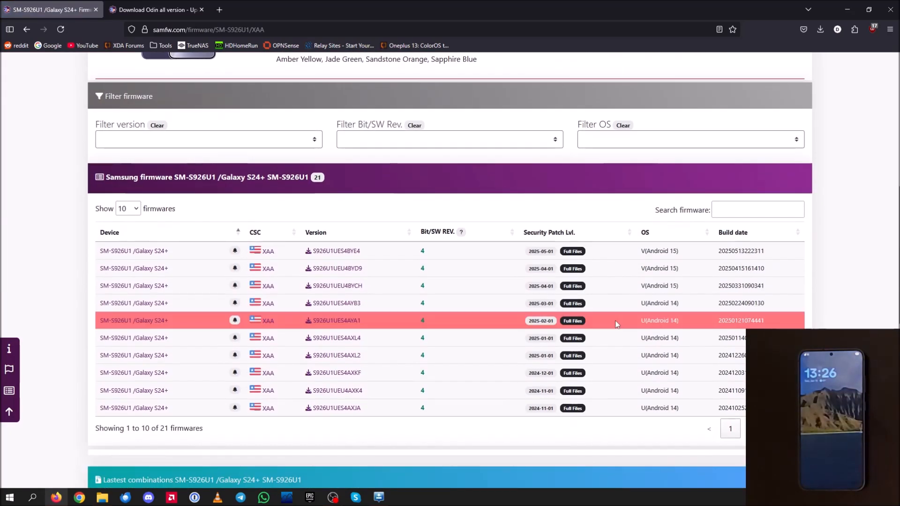
mouse_move(408, 338)
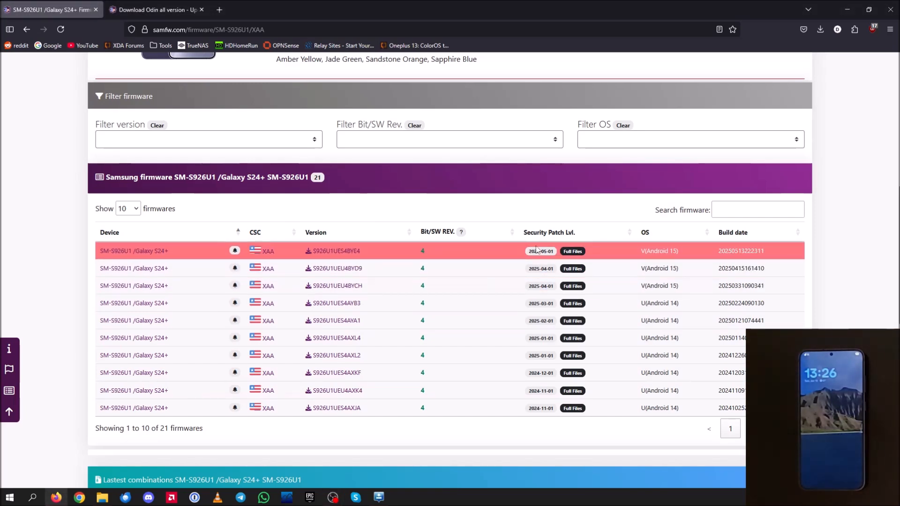
double_click(540, 251)
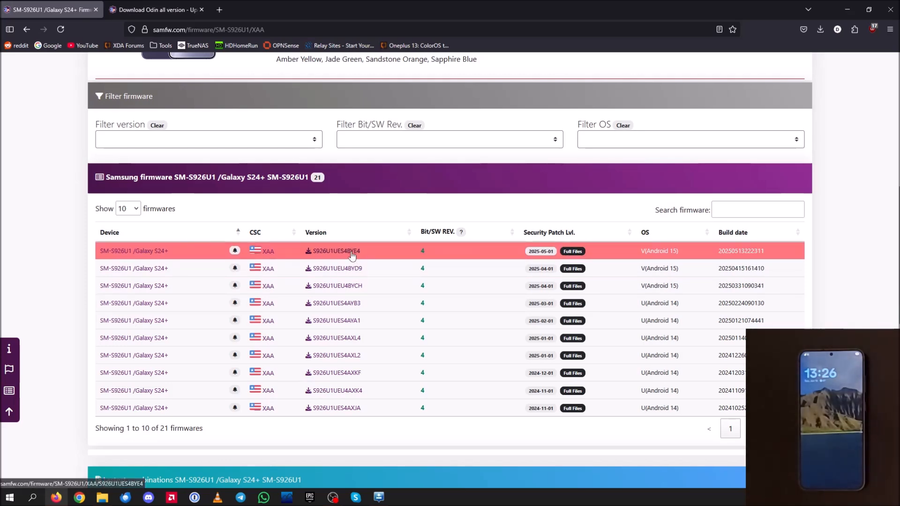
click(334, 251)
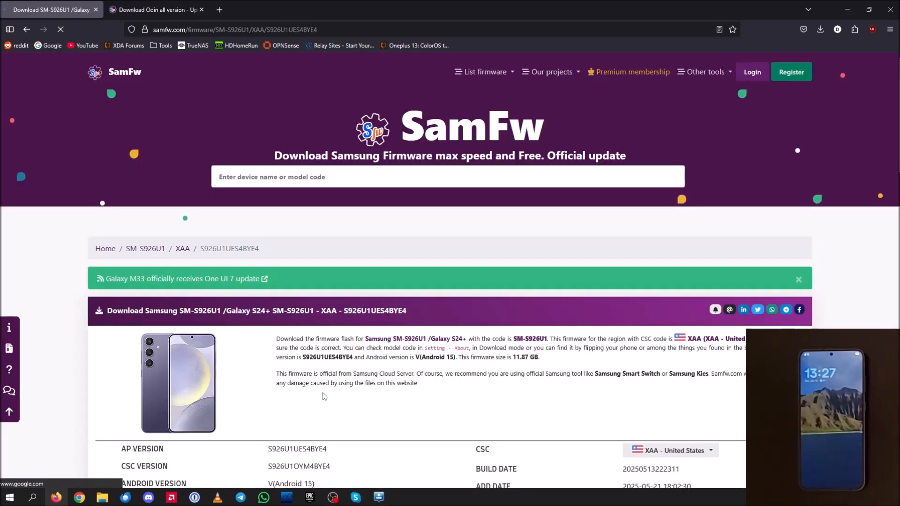
Request the S926U1UES4BYE4 firmware via 'Download on Browser'
scroll(down, 3)
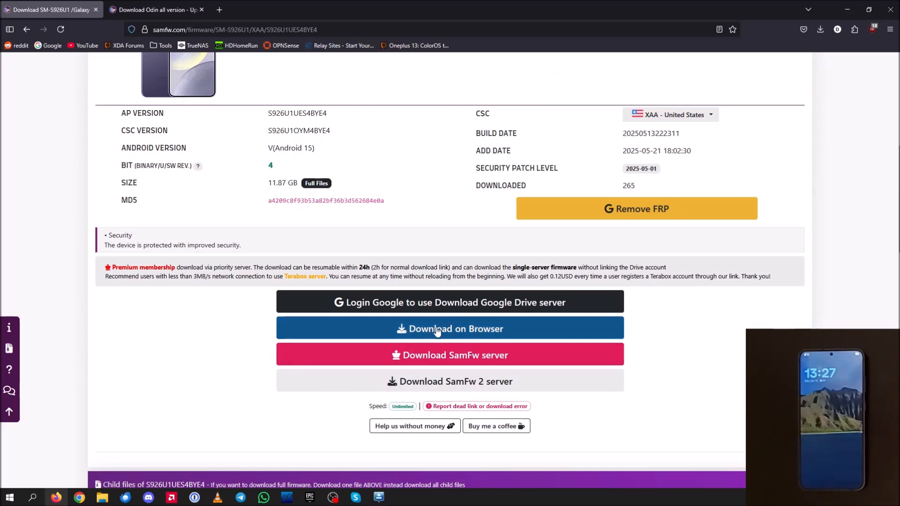
click(449, 328)
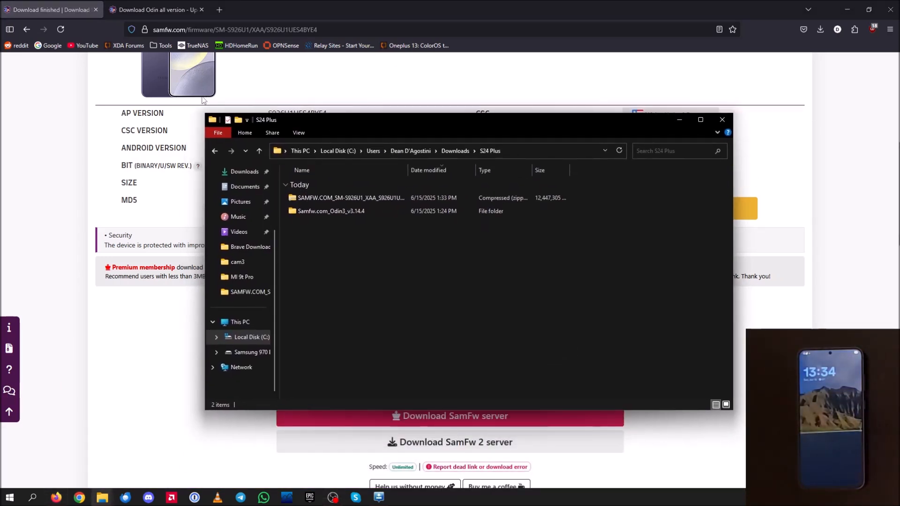
mouse_move(112, 484)
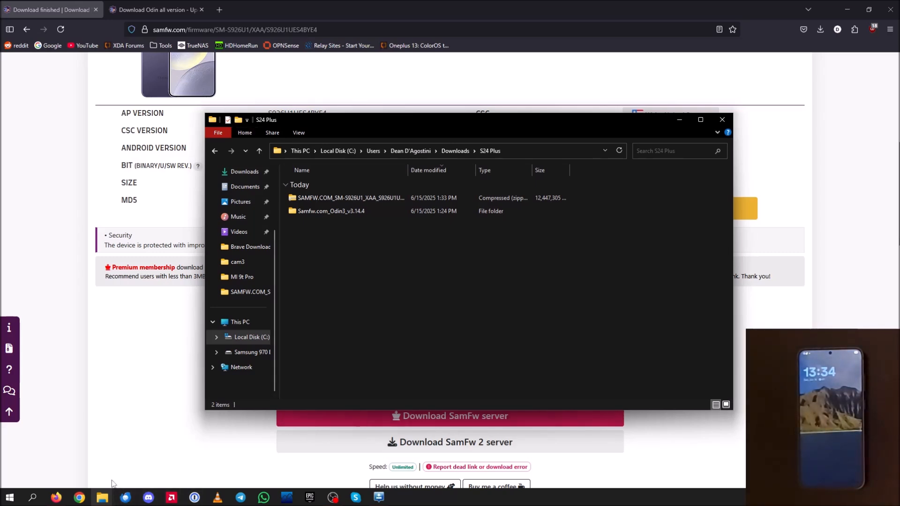
Extract the SAMFW.COM firmware zip into its own folder with 7-Zip
click(350, 197)
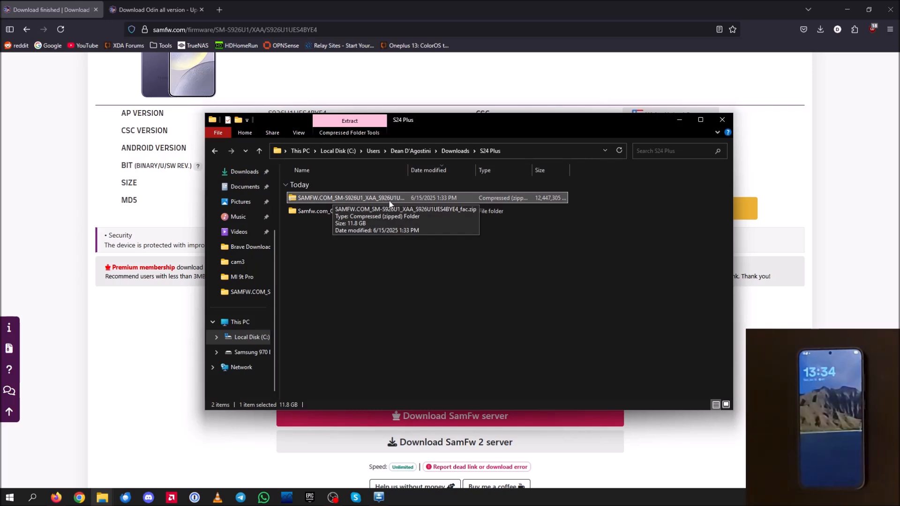
right_click(346, 198)
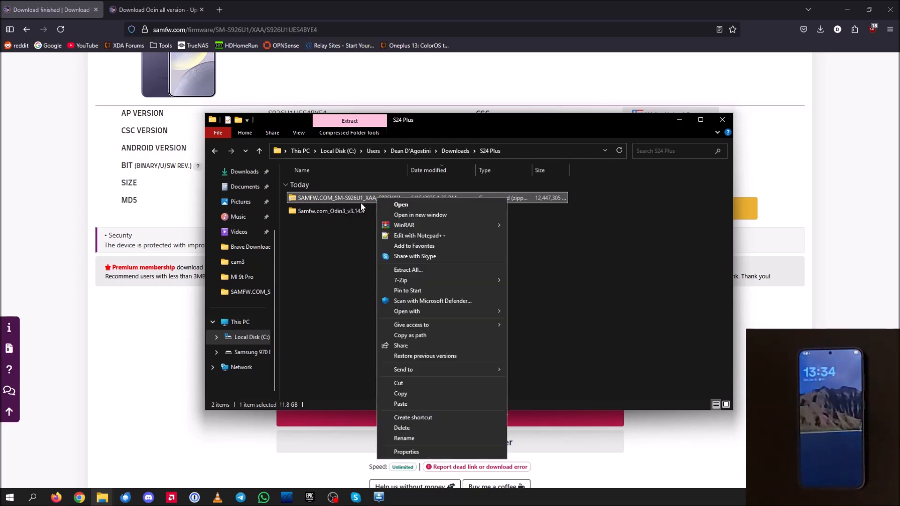
mouse_move(411, 276)
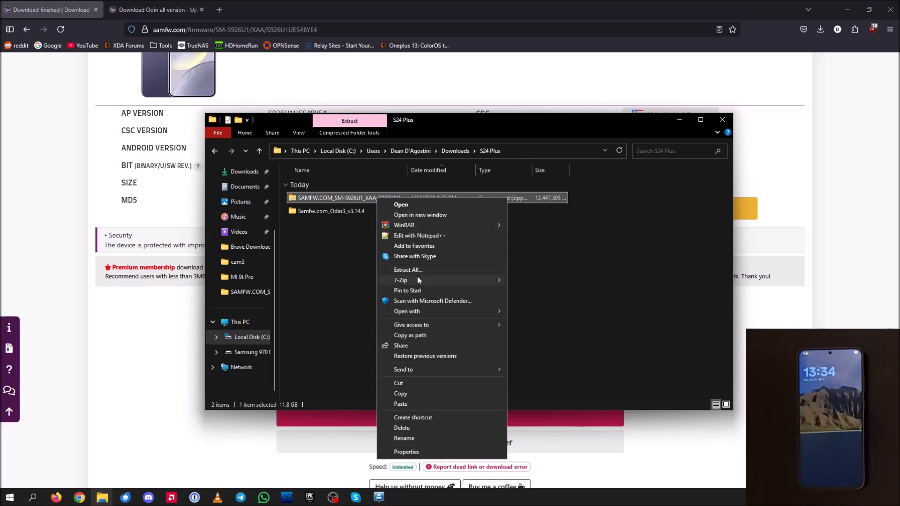
click(408, 270)
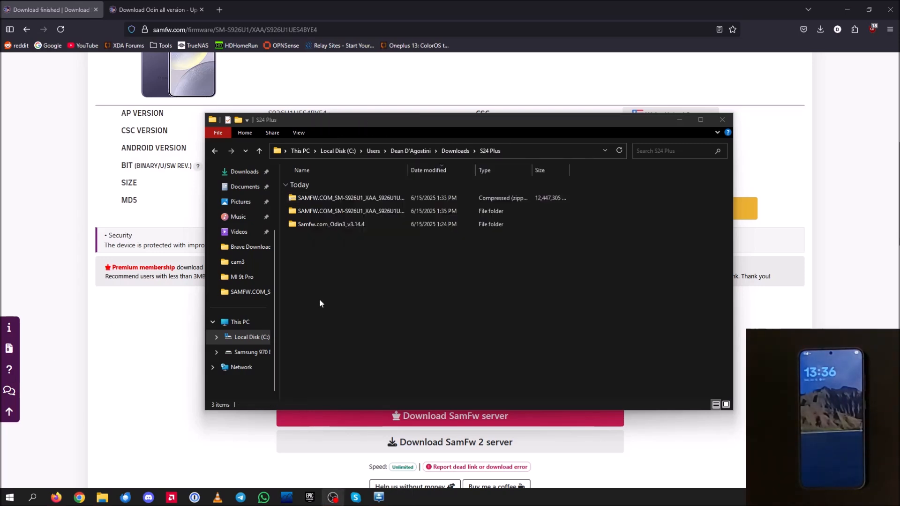
mouse_move(393, 501)
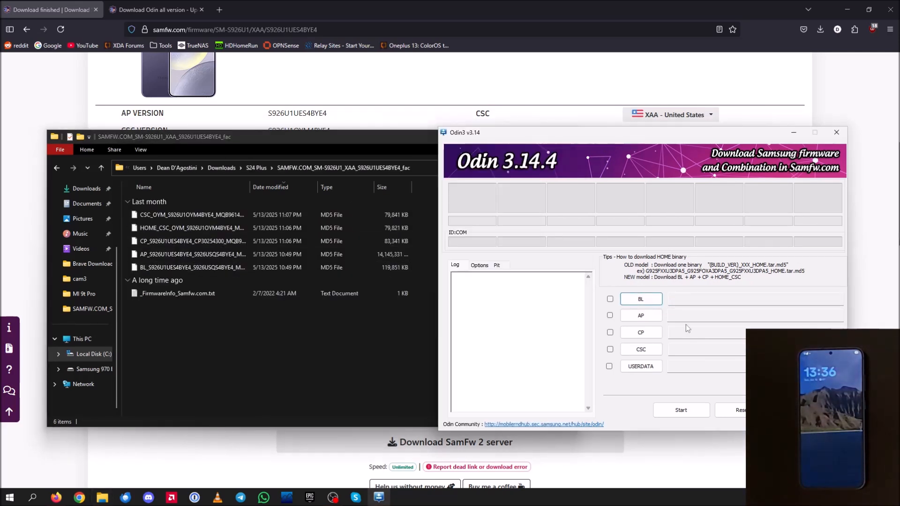
Load the BL_ and AP_ .tar.md5 files from the extracted folder into Odin's BL and AP slots
click(192, 267)
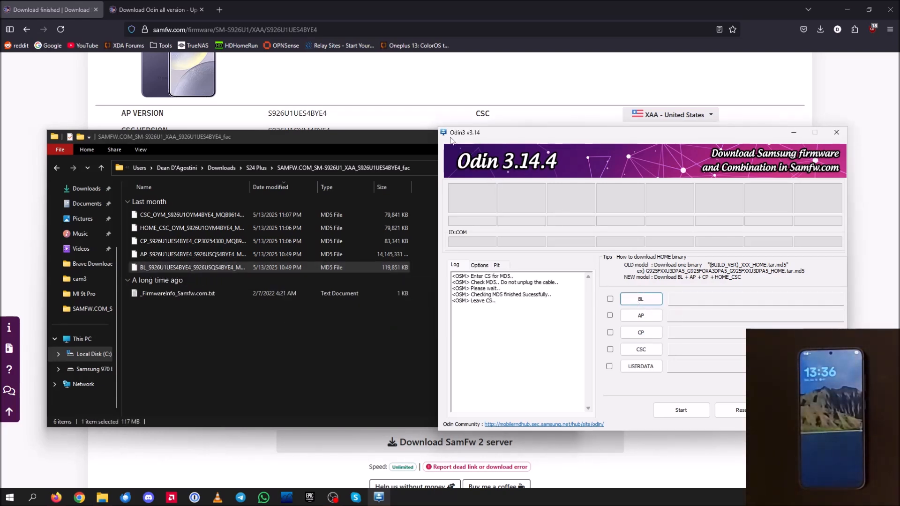
click(611, 299)
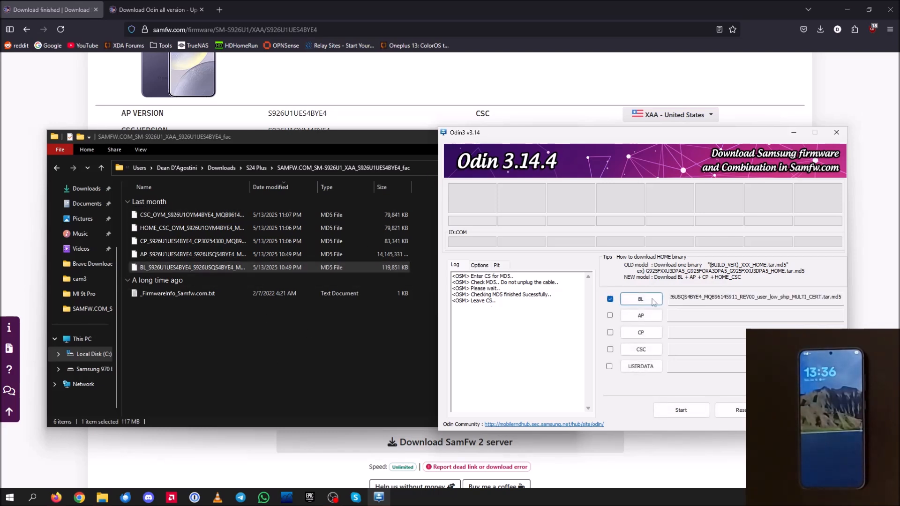
click(192, 254)
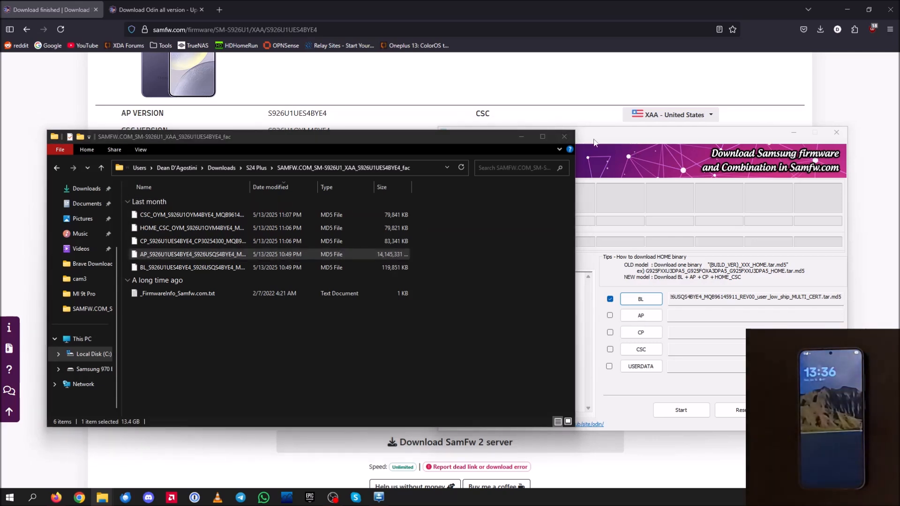
mouse_move(62, 406)
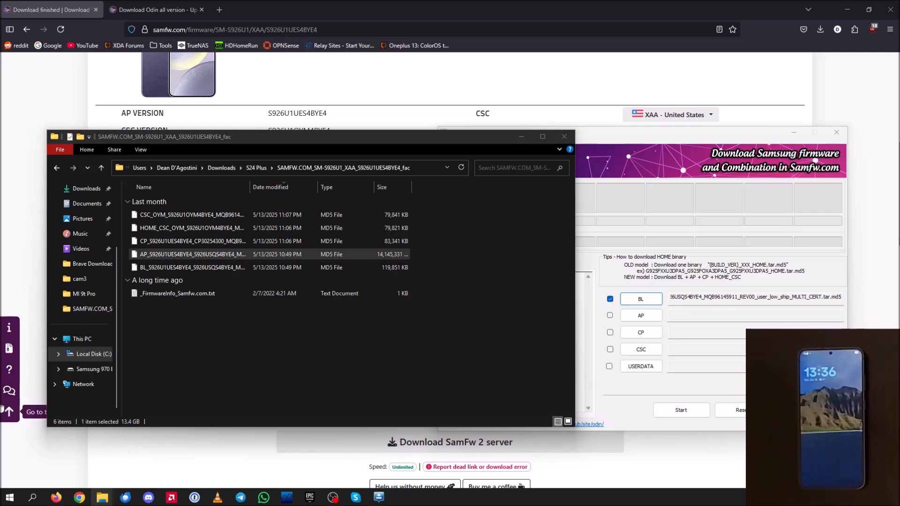
click(609, 315)
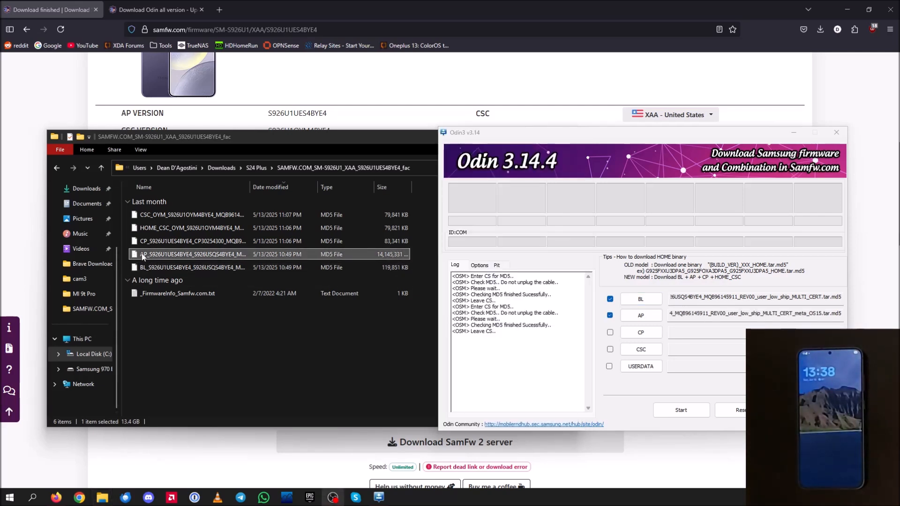
click(191, 241)
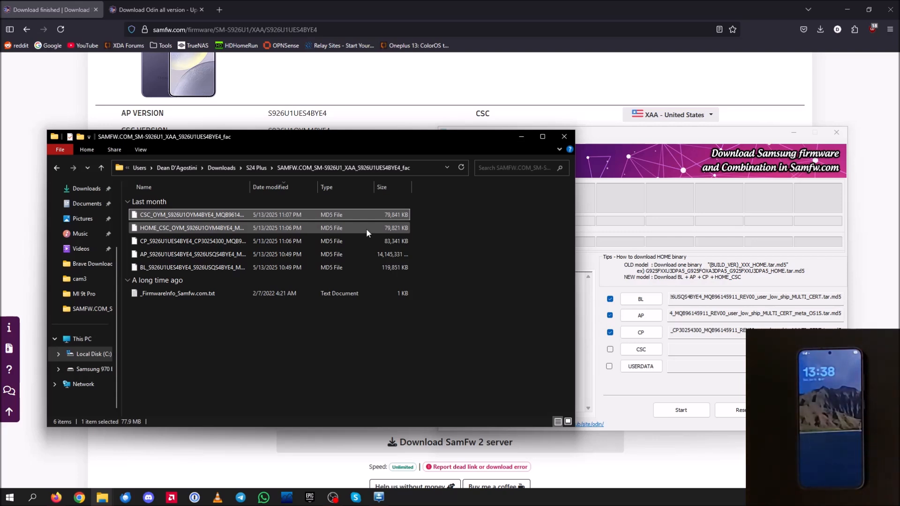
Load the CP file and choose CSC_OYM over HOME_CSC for Odin's CSC slot
click(192, 228)
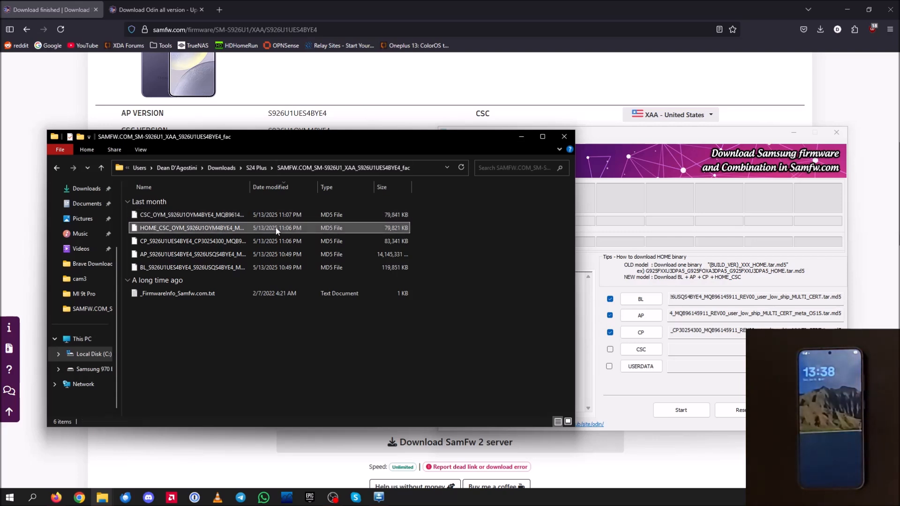
click(191, 228)
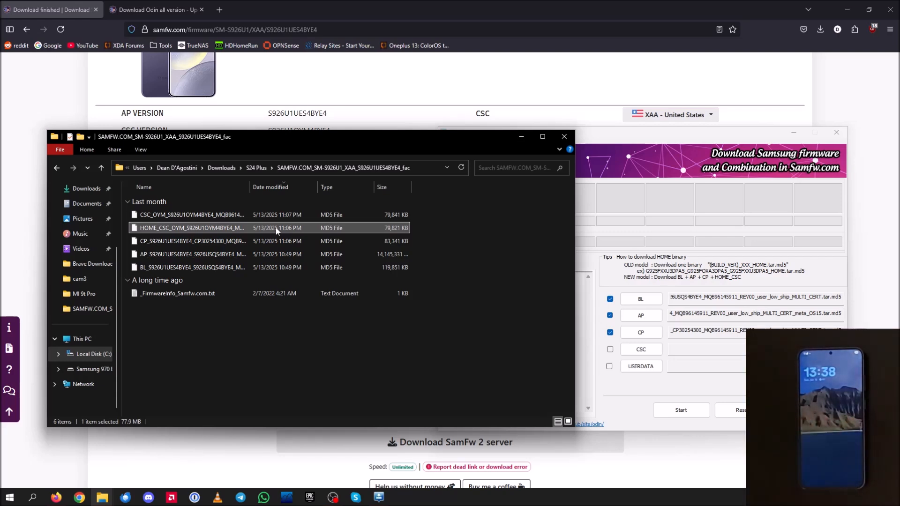
click(192, 215)
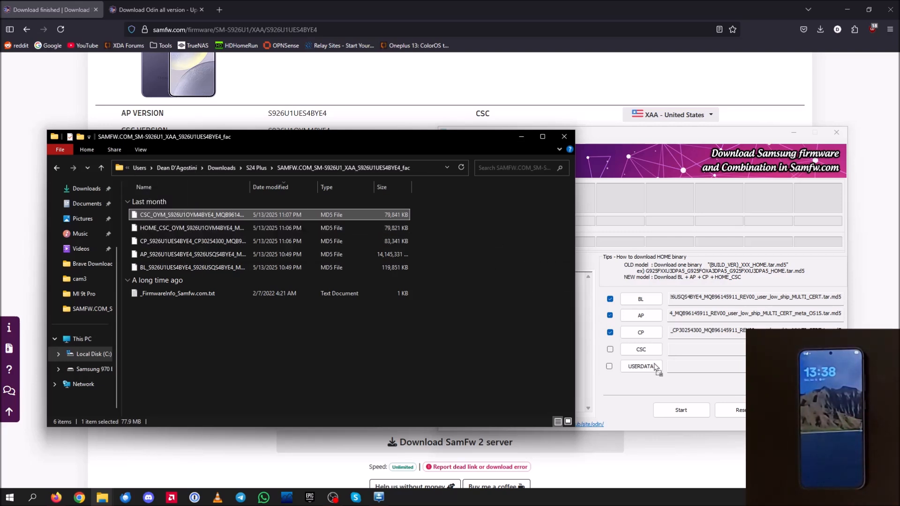
click(609, 349)
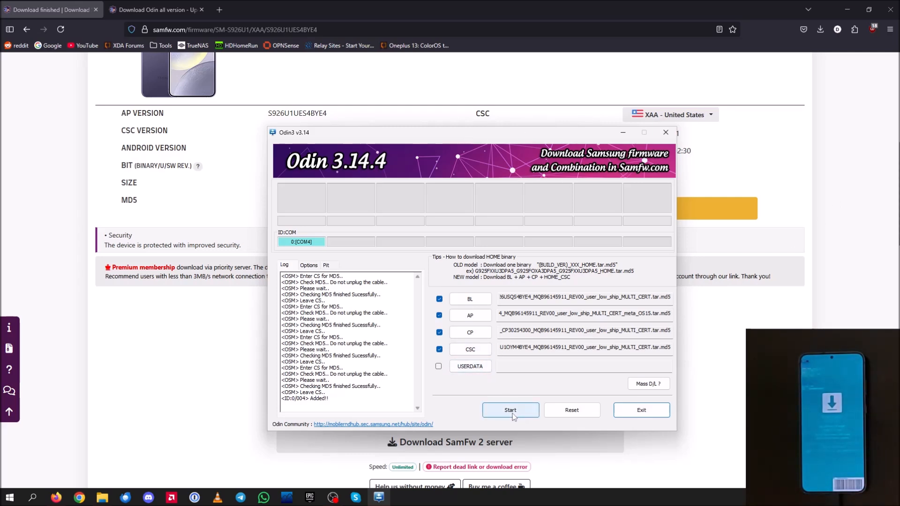
Start flashing the loaded firmware to the Galaxy S24+ on COM4
click(510, 409)
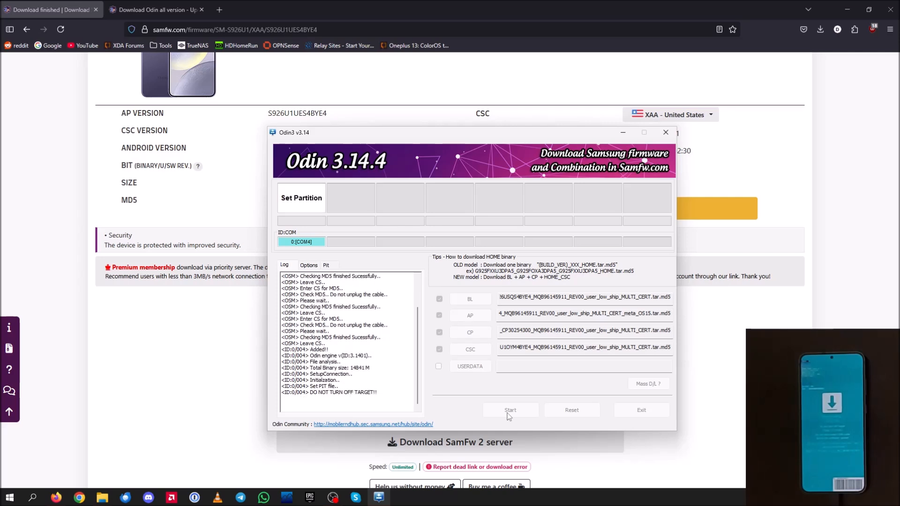